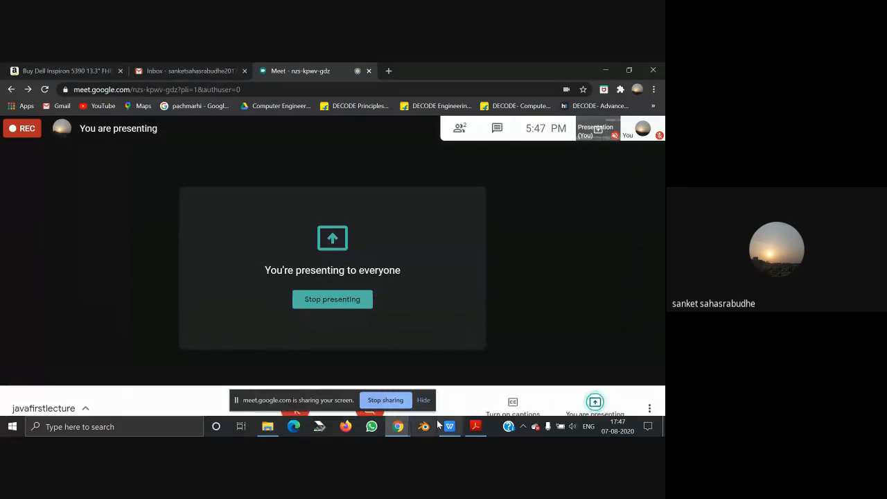
Step: Unmute the microphone in Google Meet and bring up the Core Java deck in WPS
left_click(449, 426)
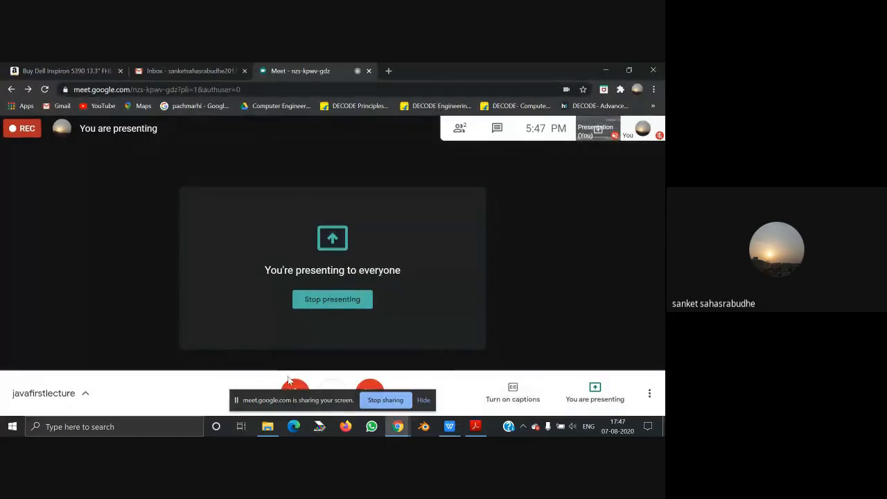
left_click(295, 393)
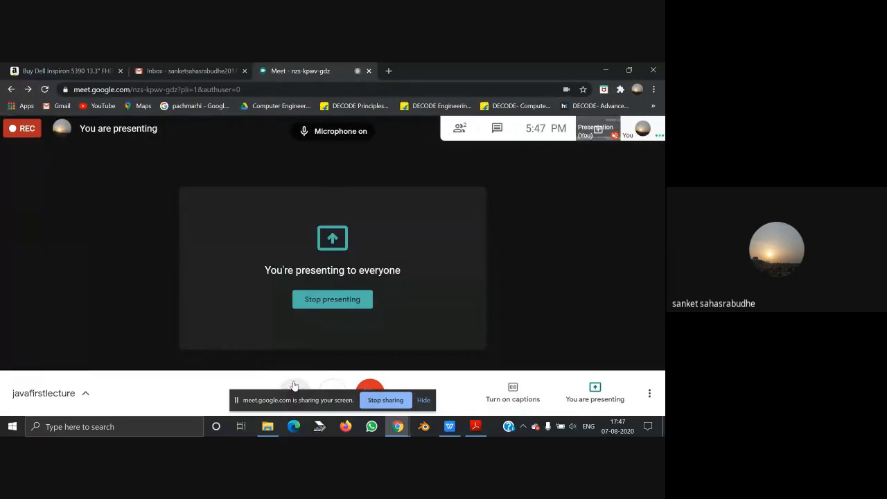
left_click(450, 427)
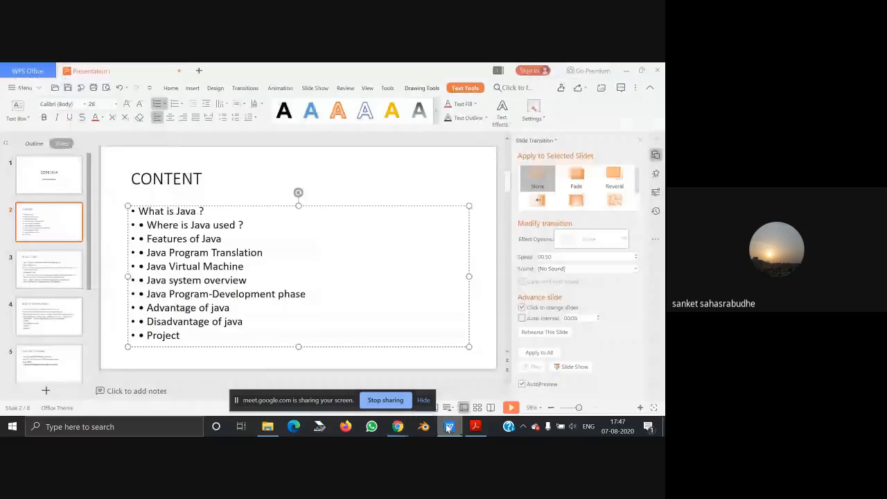
Step: Show the CORE JAVA title slide, then the CONTENT slide listing Java topics
left_click(49, 173)
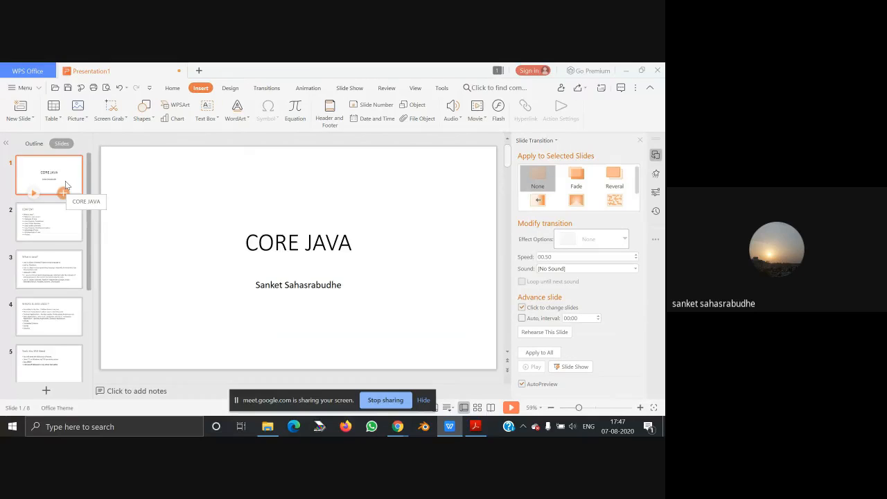
left_click(49, 222)
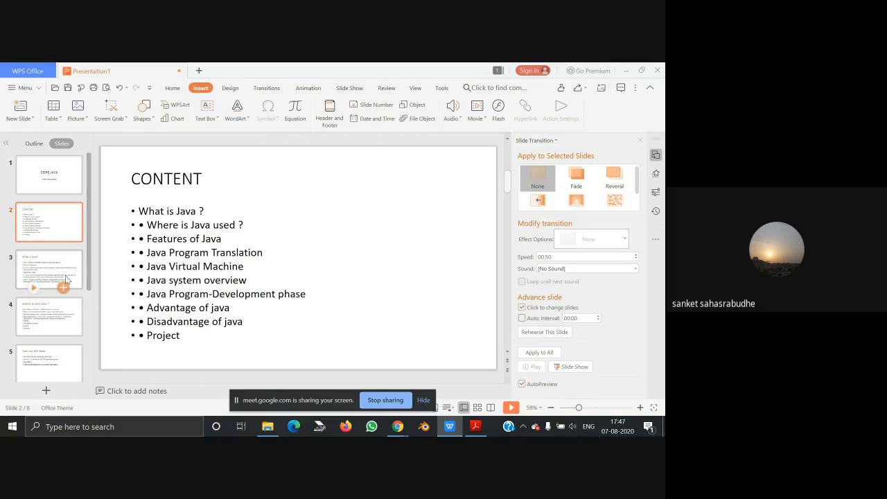
Step: Display slide 3, 'What is Java?', with its definition and features
left_click(49, 268)
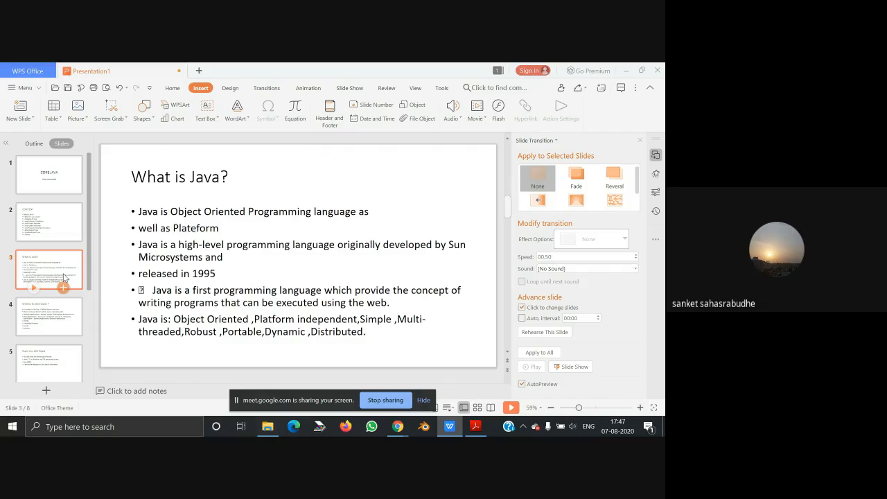
mouse_move(64, 277)
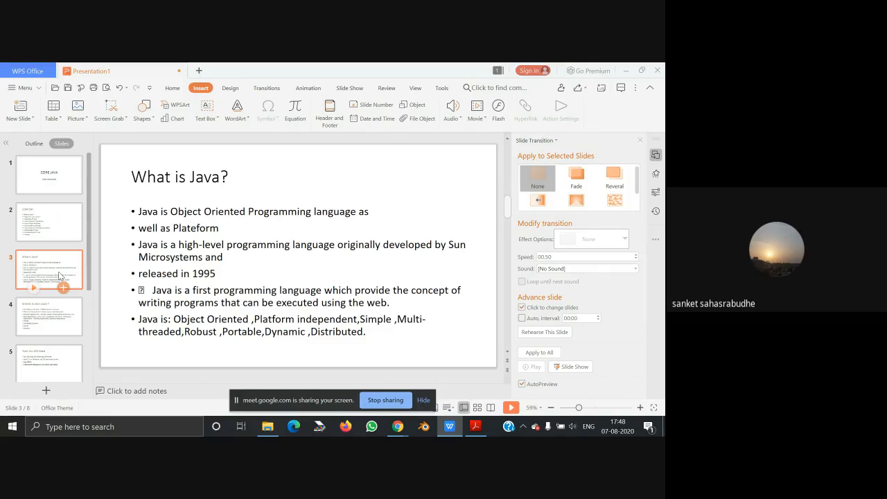
mouse_move(49, 270)
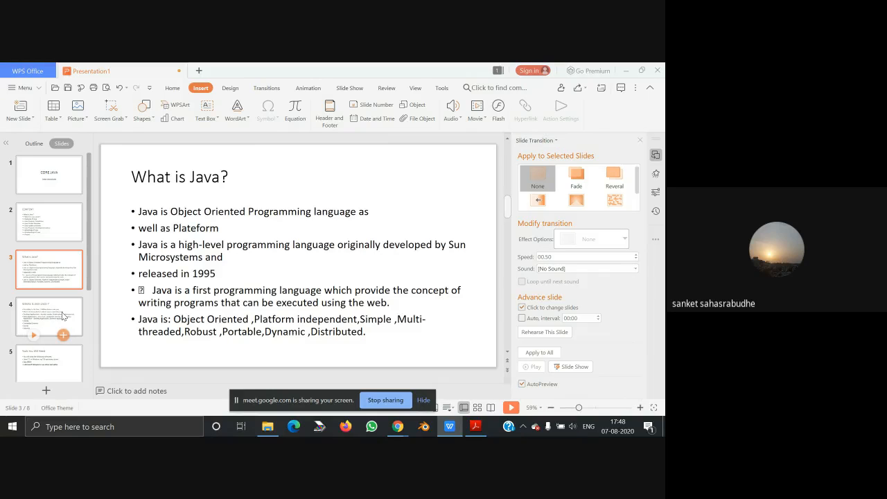
Step: Show slide 4 'WHERE IS JAVA USED ?', then slide 5 'Tools You Will Need'
left_click(48, 316)
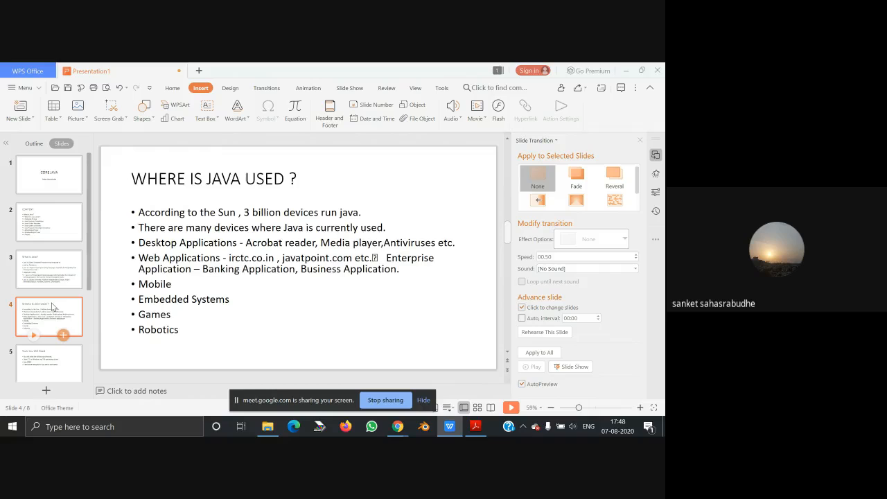
mouse_move(52, 307)
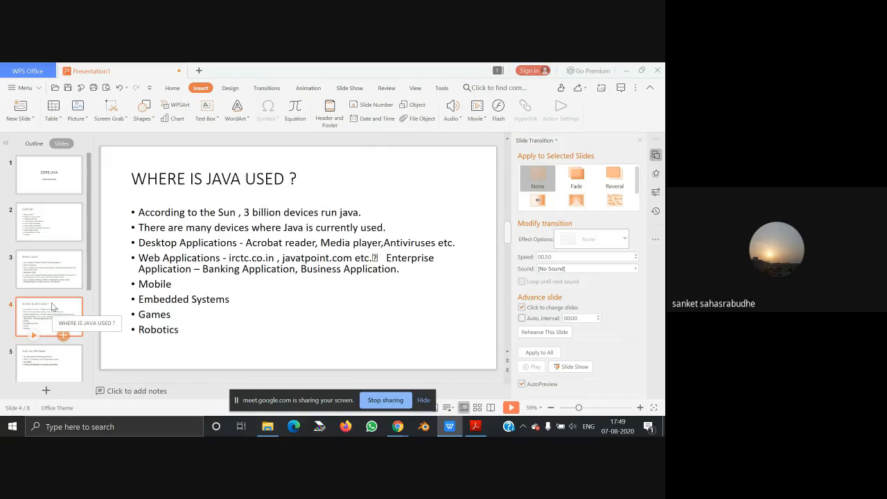
left_click(49, 363)
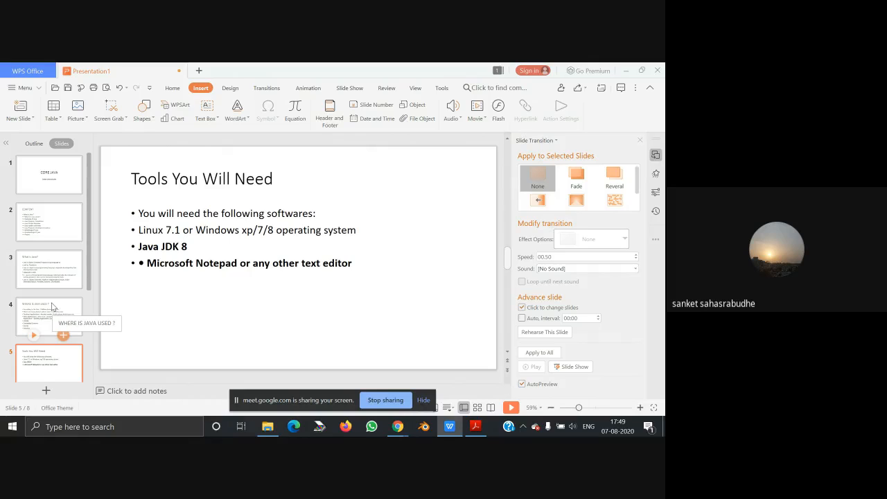
Step: Display slide 6, 'Setting Up the Path for Windows', with its path-setting steps
left_click(48, 357)
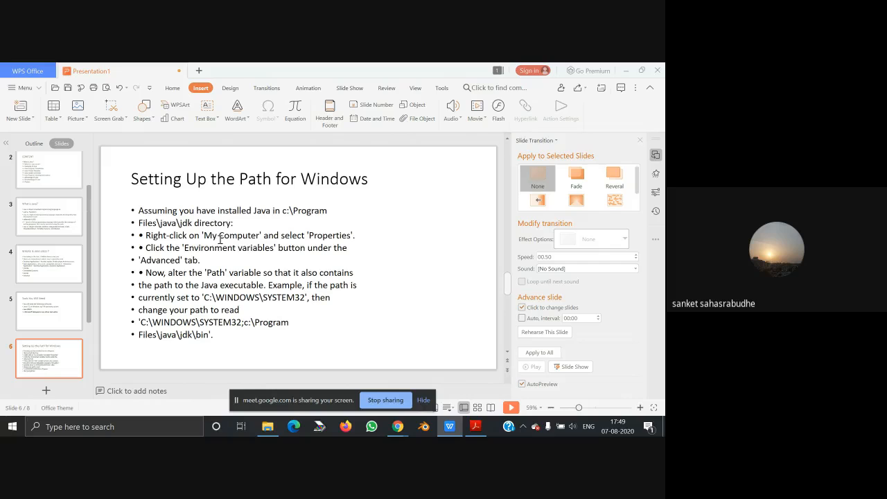
mouse_move(404, 245)
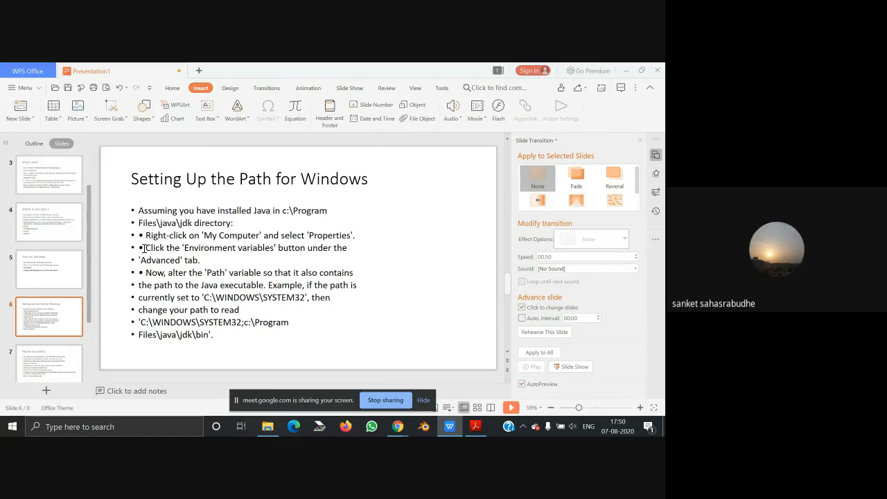
Step: Select the 'Now, alter the Path variable' line in the path-setup text box
double_click(207, 247)
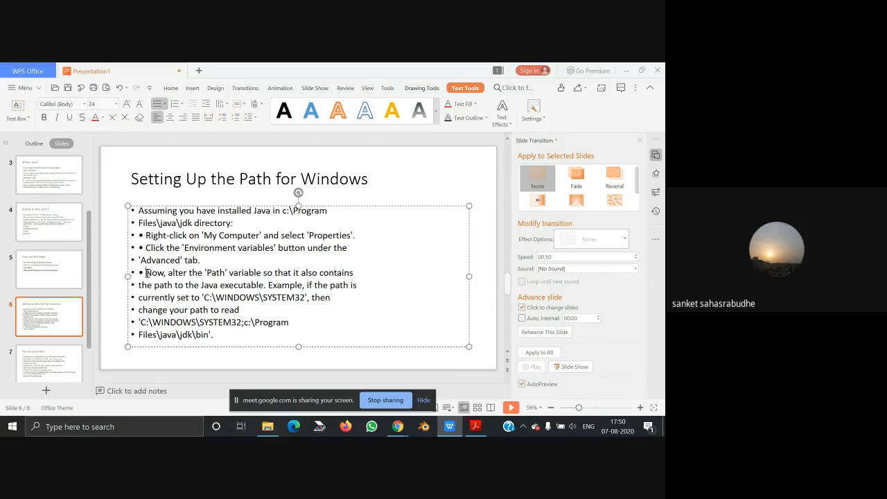
left_click_drag(146, 272, 287, 273)
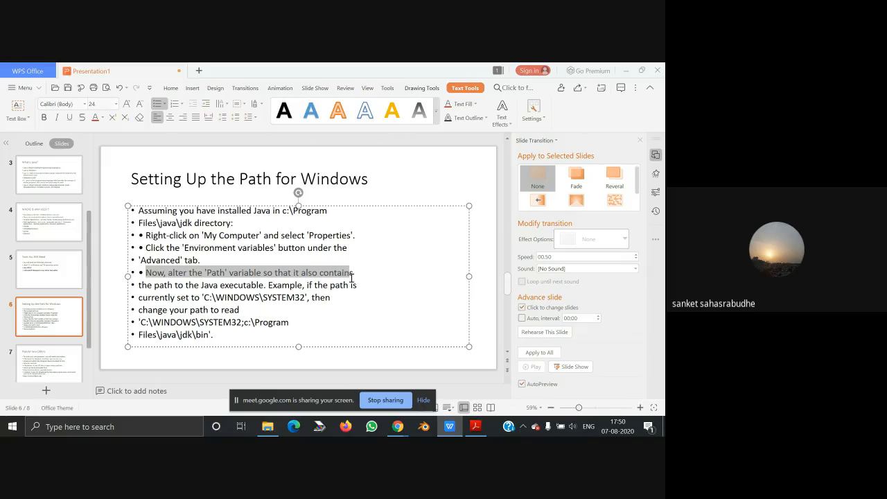
left_click_drag(354, 272, 228, 285)
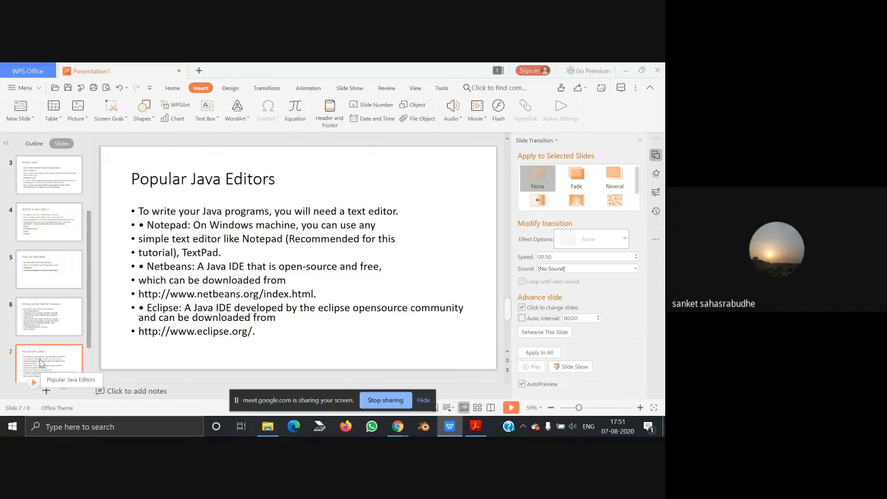
Step: Display slide 8 on saving, compiling and running the program
left_click(49, 357)
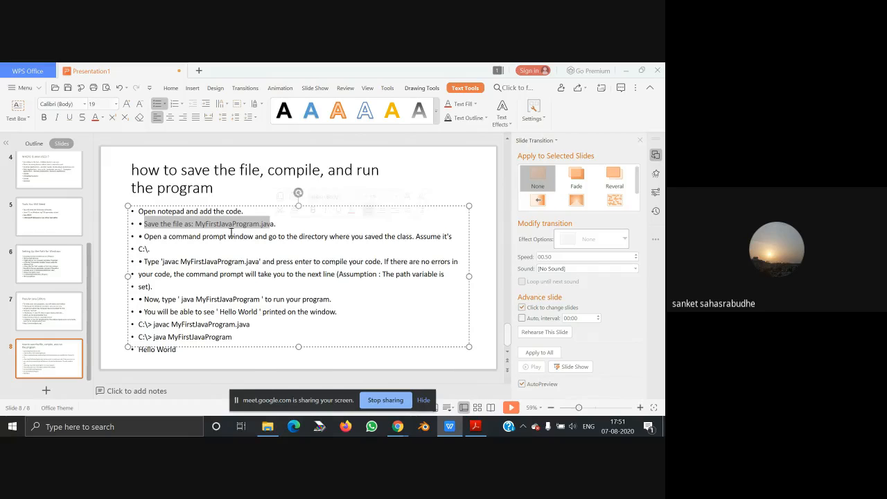
Step: Mark the 'javac MyFirstJavaProgram.java' compile step and return to the Google Meet call
left_click(216, 237)
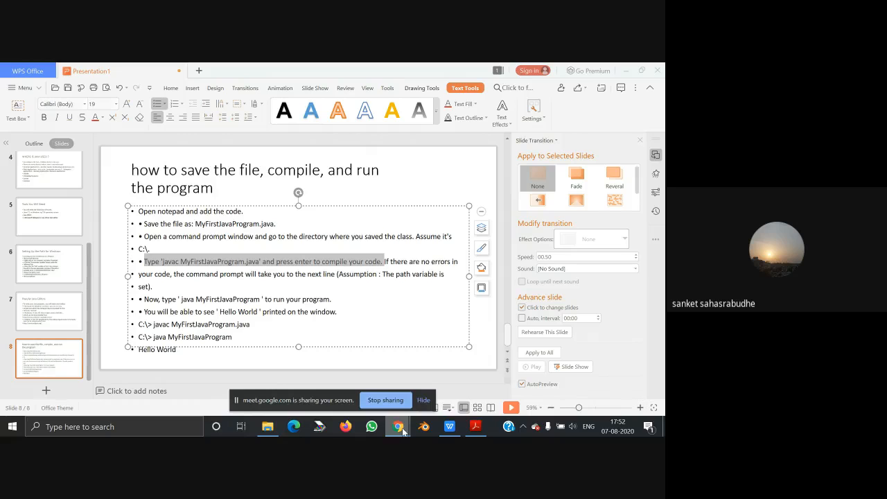
left_click(397, 427)
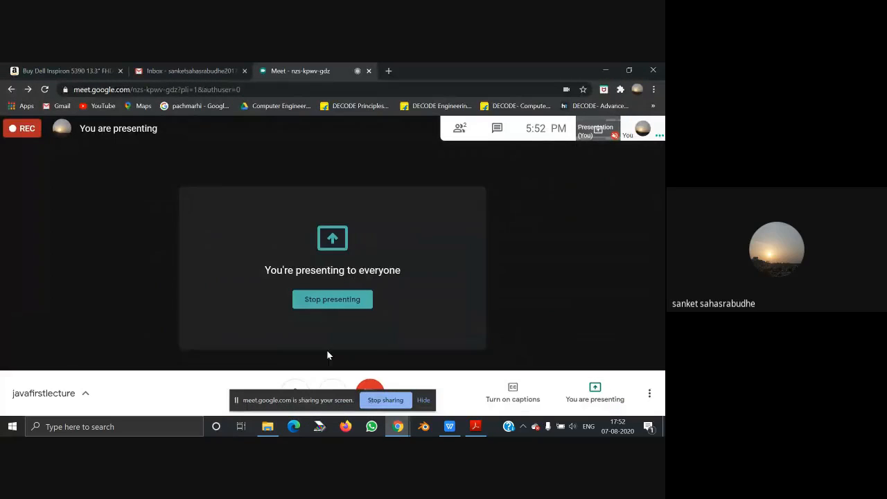